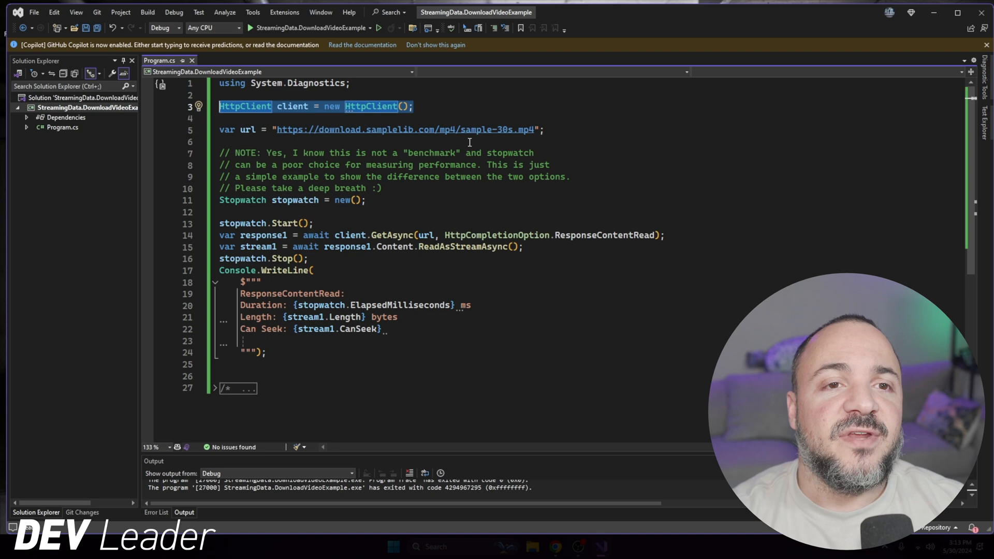
mouse_move(355, 147)
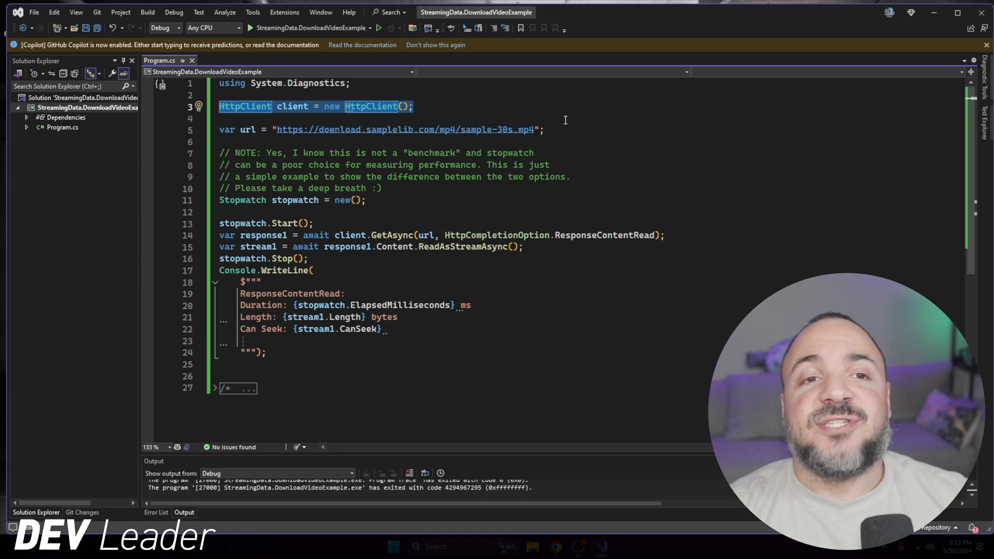
mouse_move(579, 163)
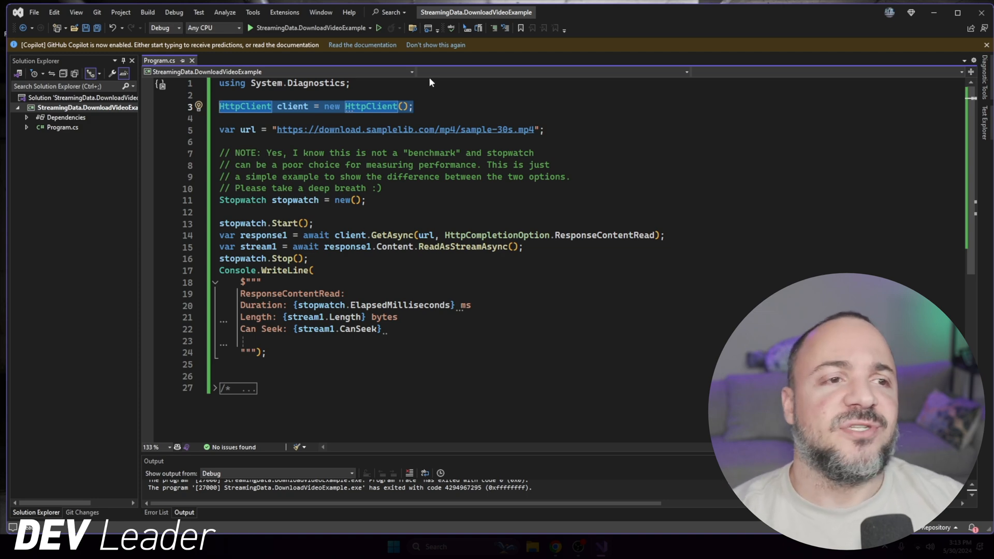
mouse_move(395, 203)
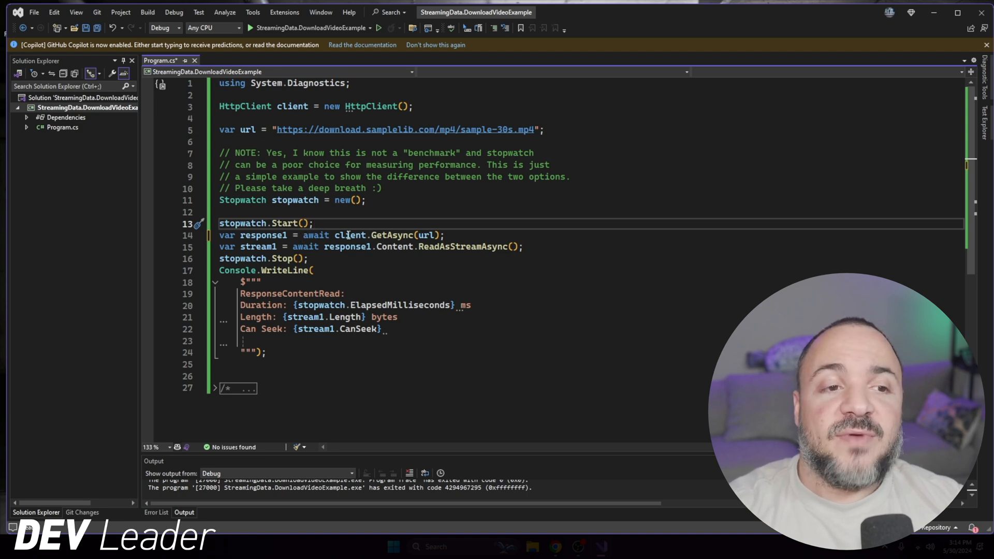
mouse_move(427, 235)
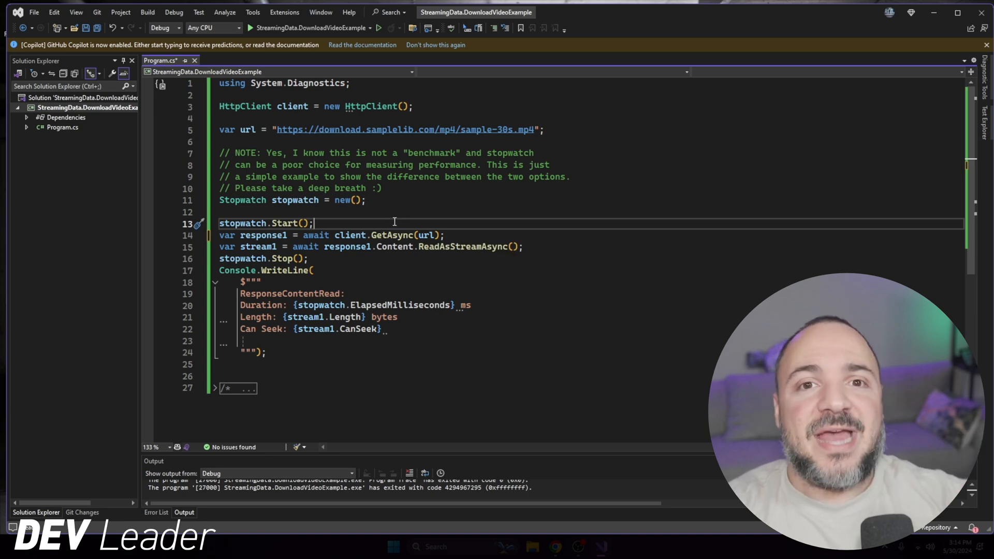
mouse_move(489, 234)
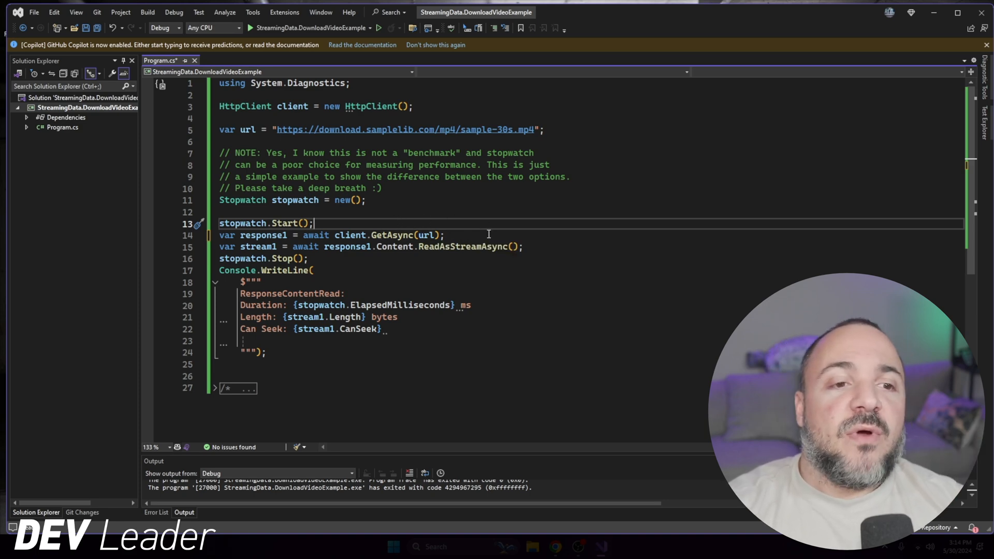
mouse_move(447, 247)
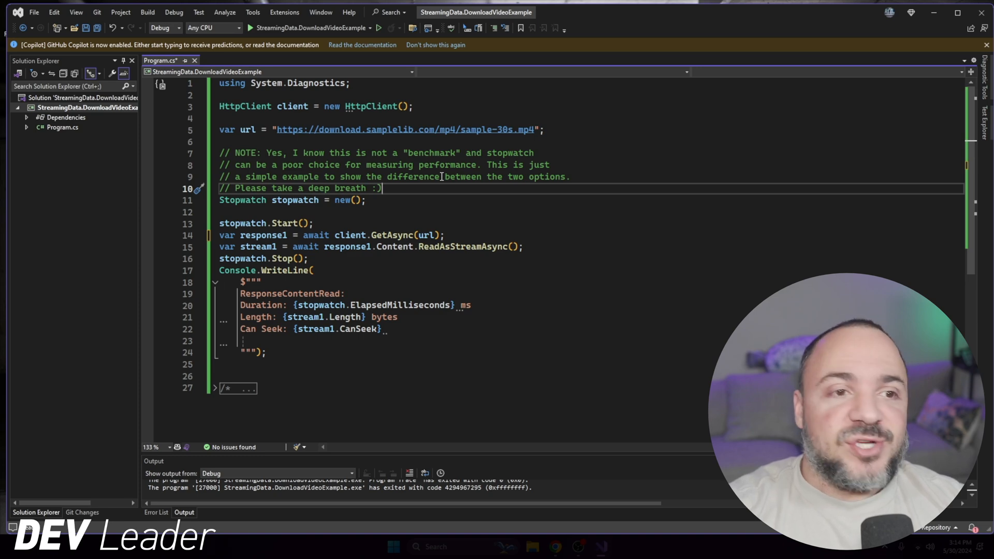
mouse_move(416, 288)
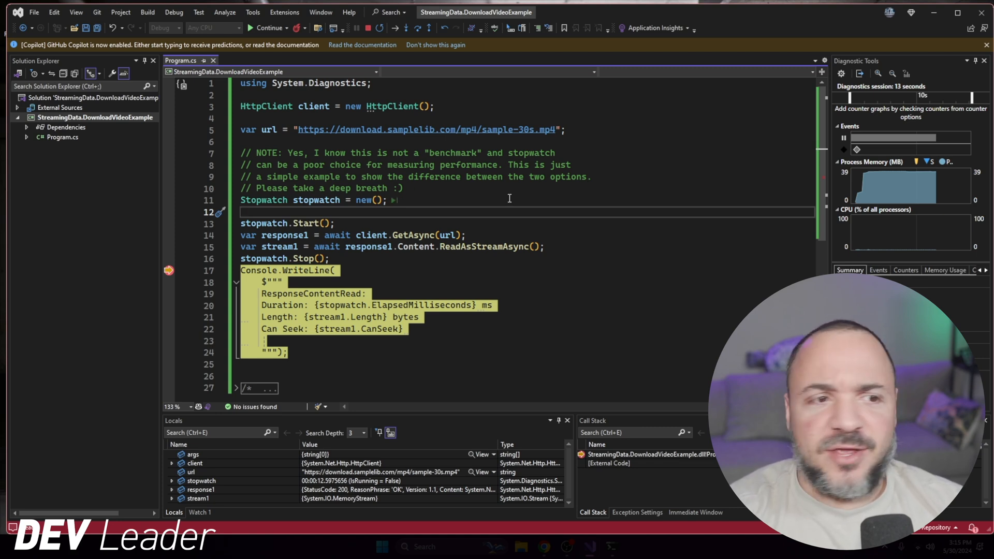
mouse_move(428, 217)
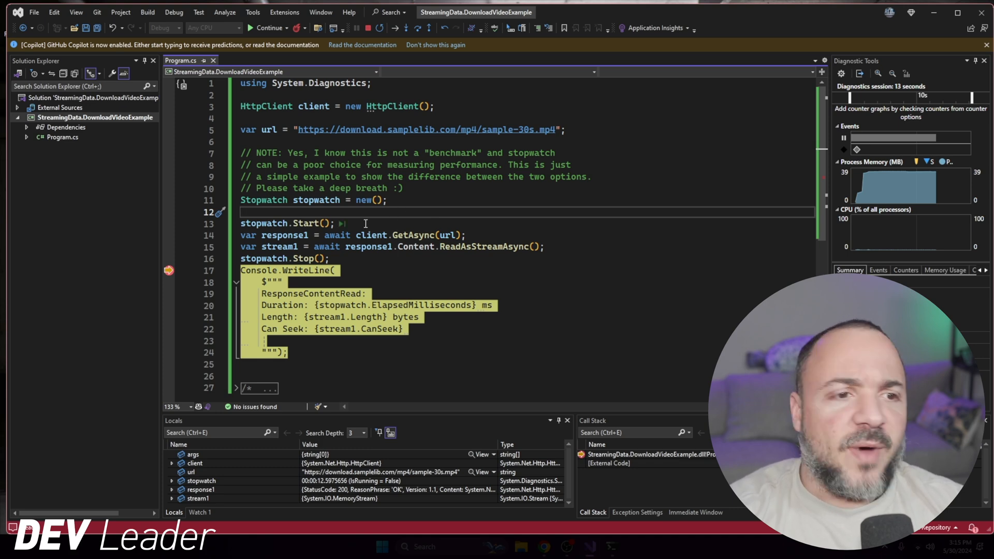
mouse_move(253, 258)
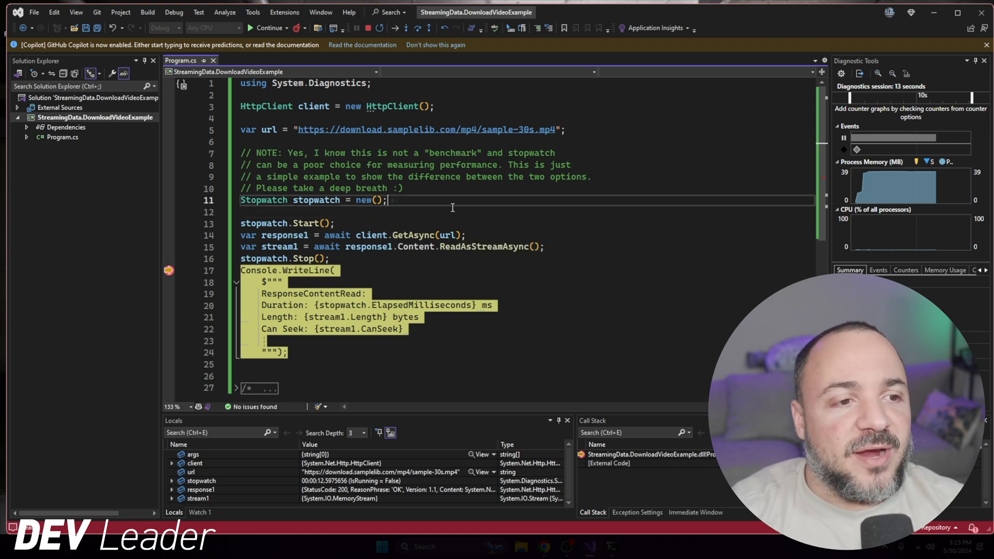
mouse_move(279, 247)
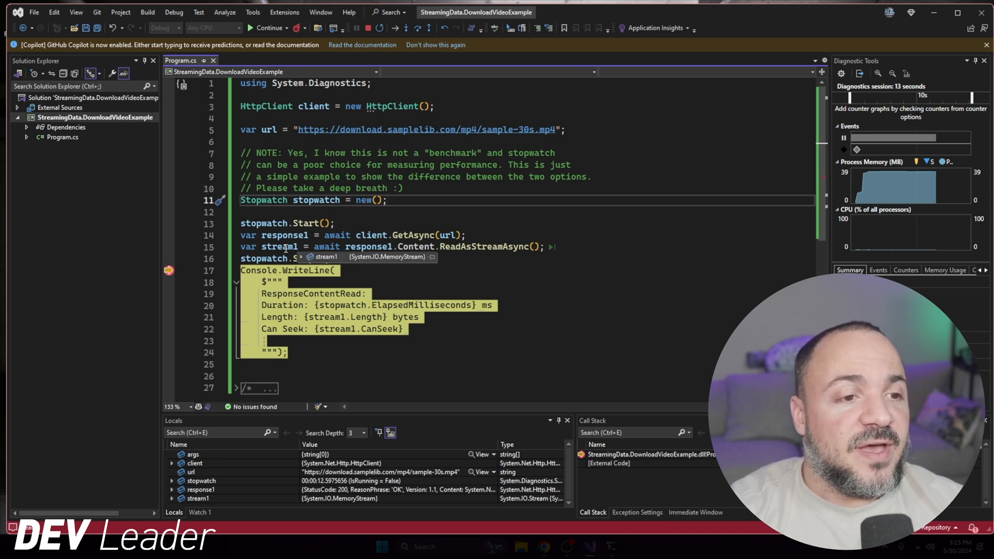
Step: Expand stream1's DataTip to reveal a seekable MemoryStream of length 21657943
left_click(298, 256)
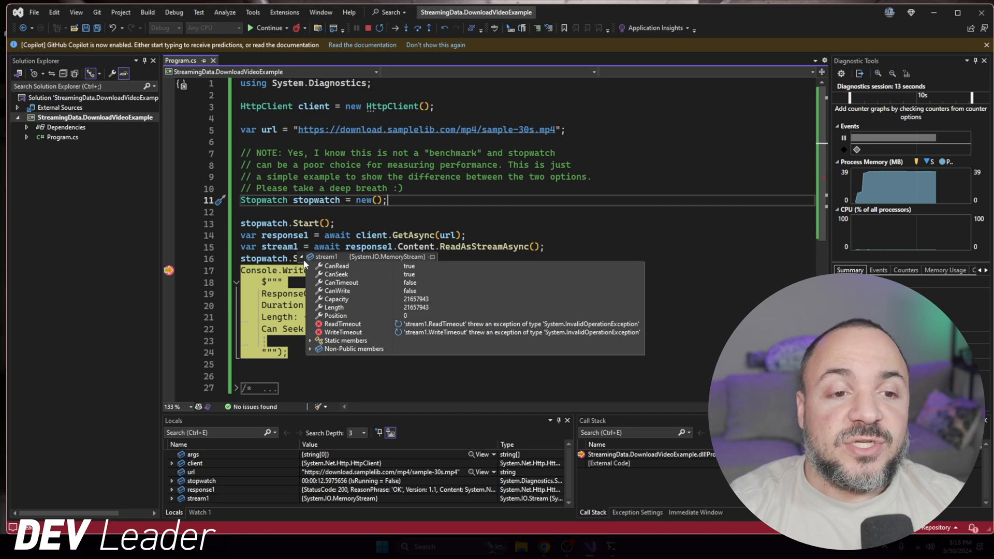
mouse_move(328, 274)
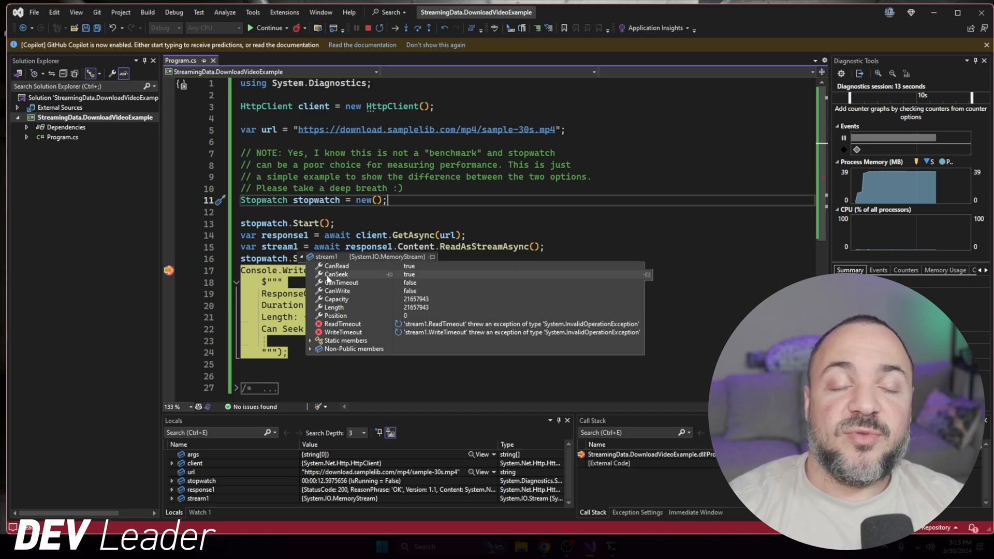